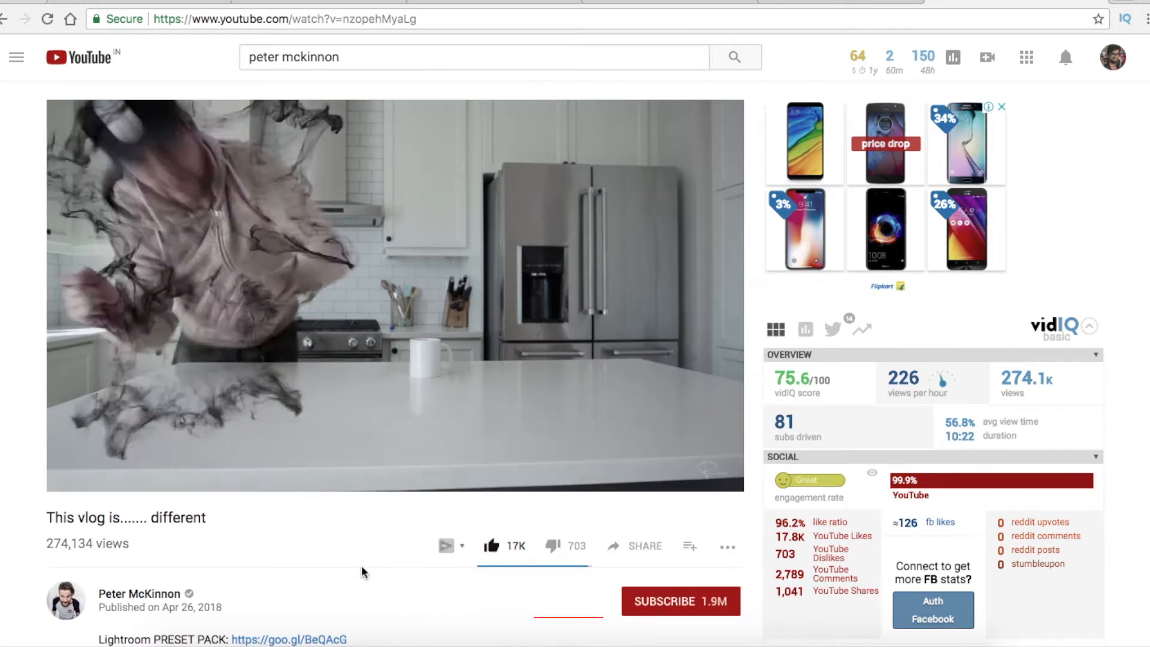
Blade DSC_0559 and DSC_0561 at the jump and landing points and remove the in-between frames
left_click(488, 546)
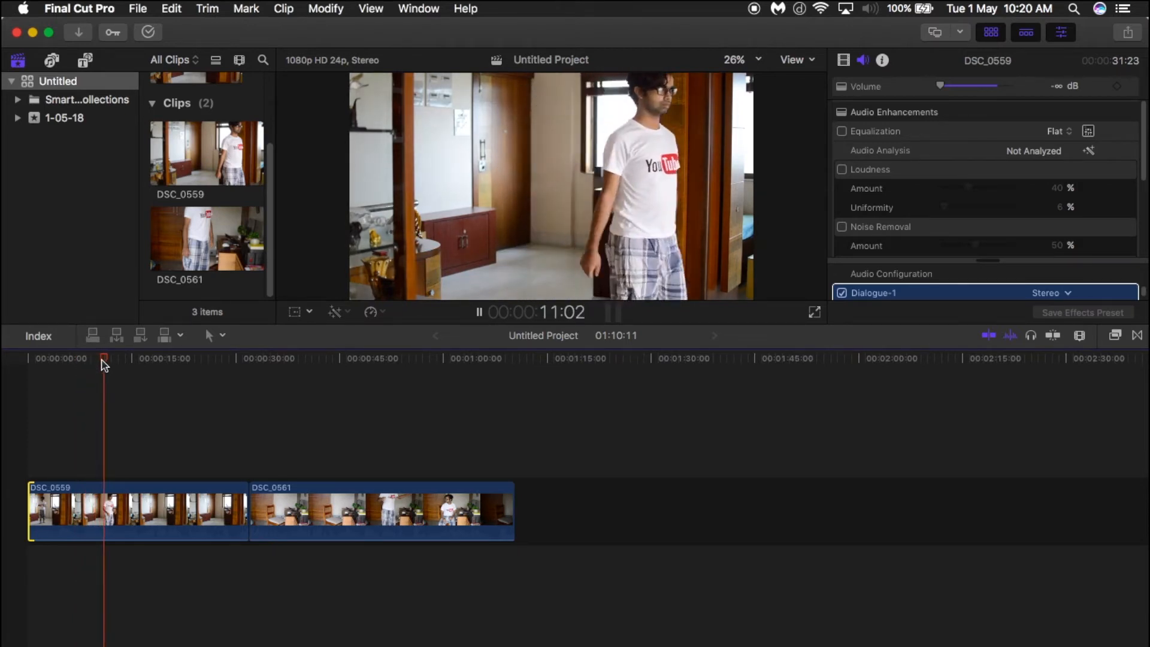
left_click(153, 360)
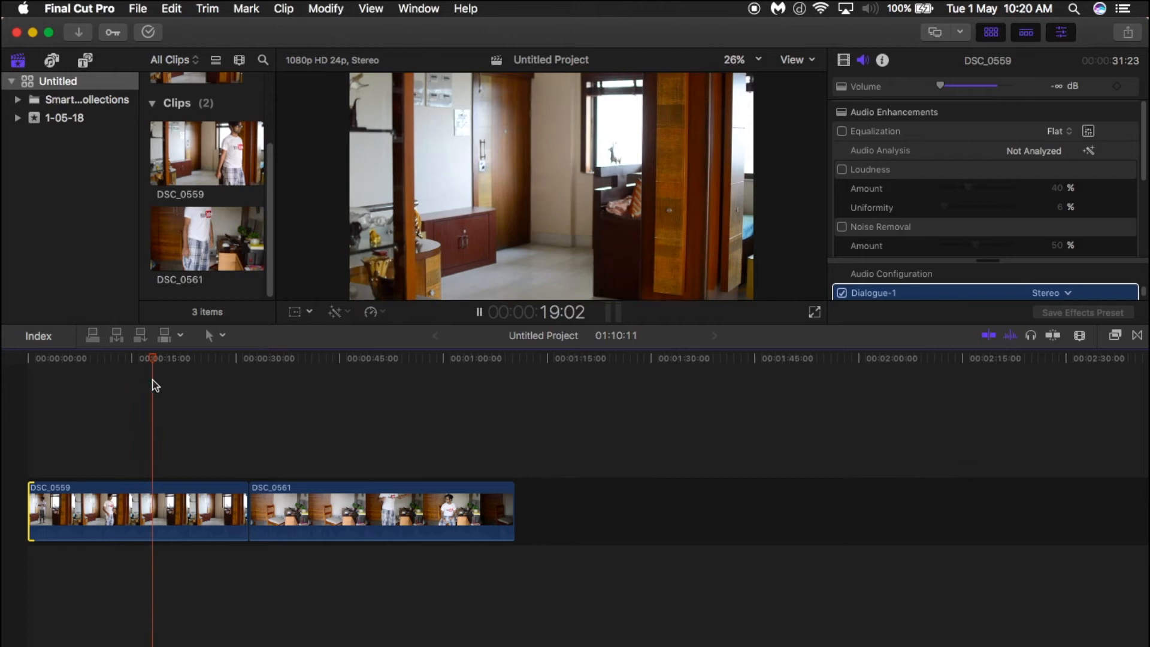
left_click(214, 358)
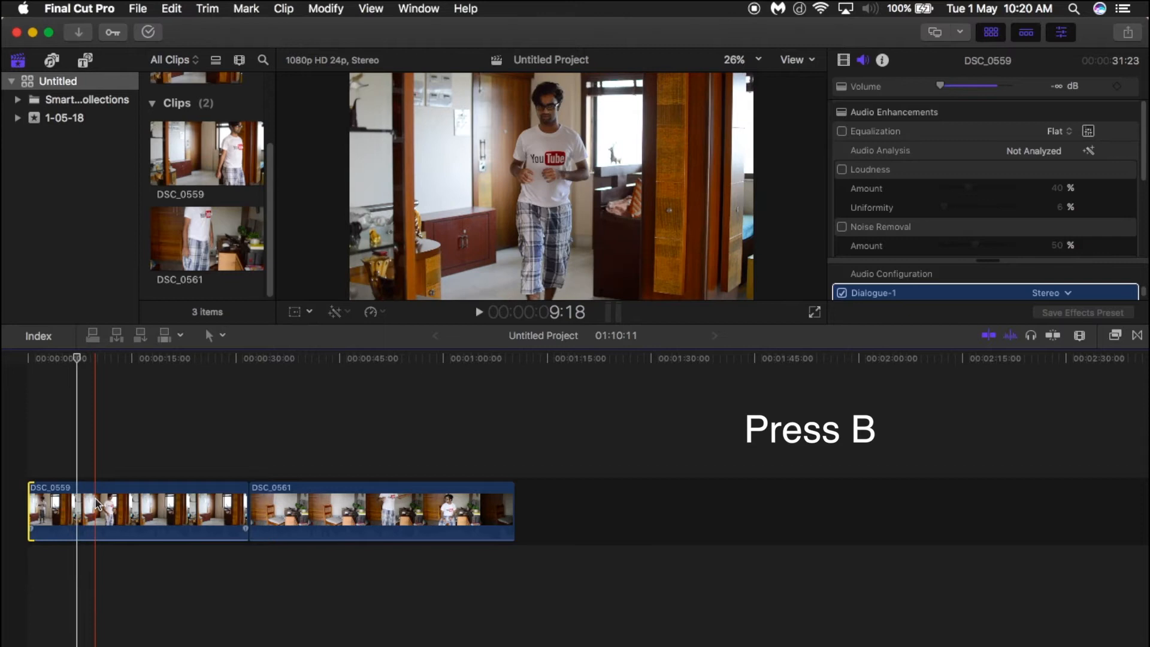
key("b")
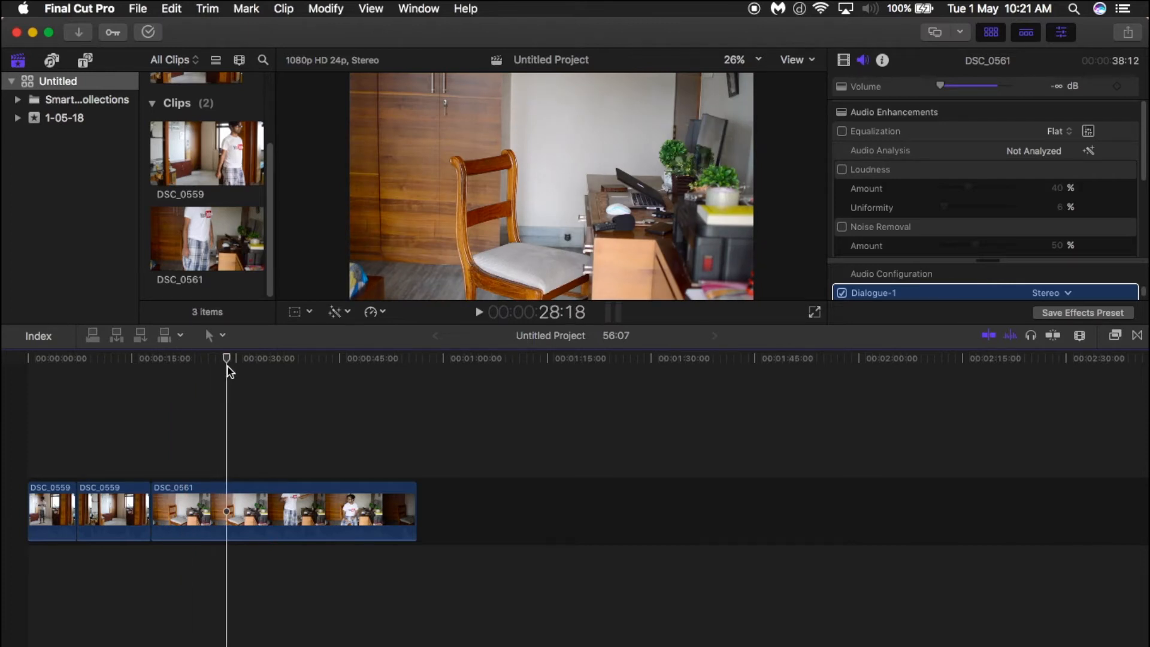
left_click(331, 358)
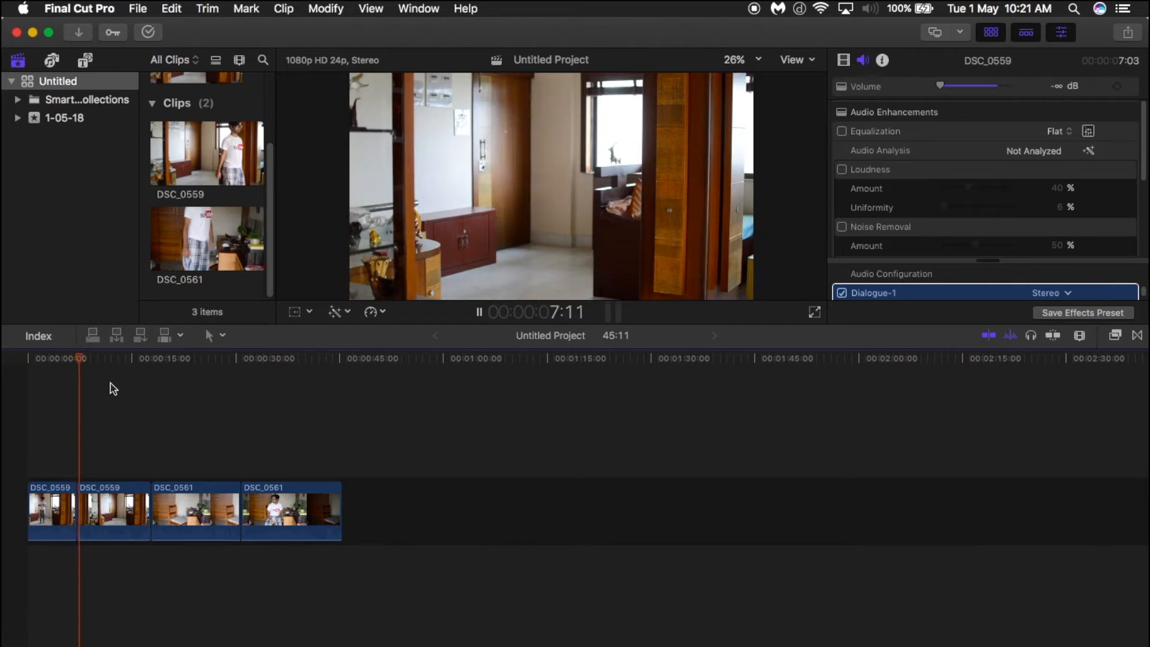
left_click(223, 358)
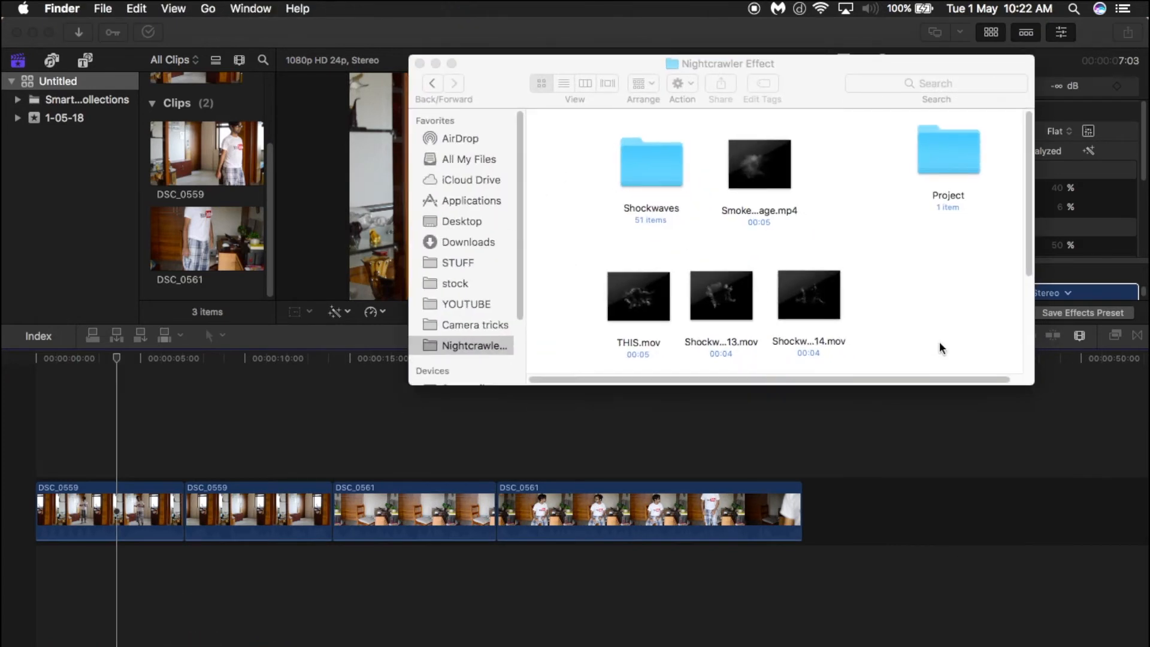
Drag three shockwave .mov clips from the Shockwaves folder onto the timeline above the first cut
double_click(650, 161)
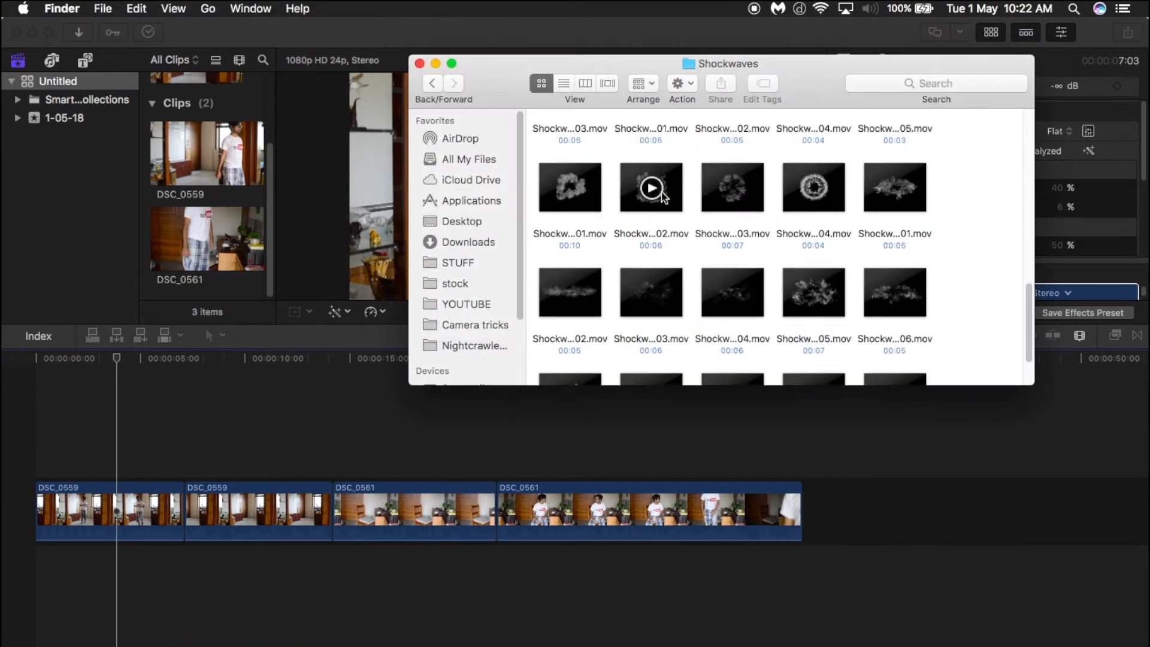
left_click(475, 345)
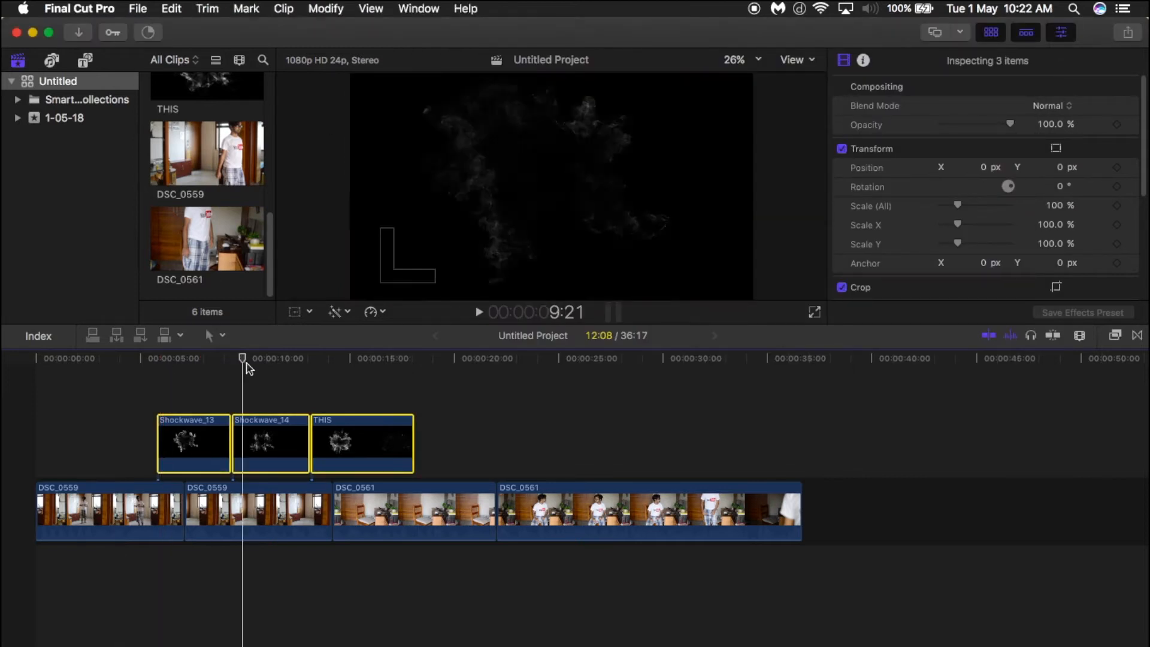
Set the three overlays' Blend Mode to Subtract after trying Screen, then trim the first overlay short
left_click(1052, 106)
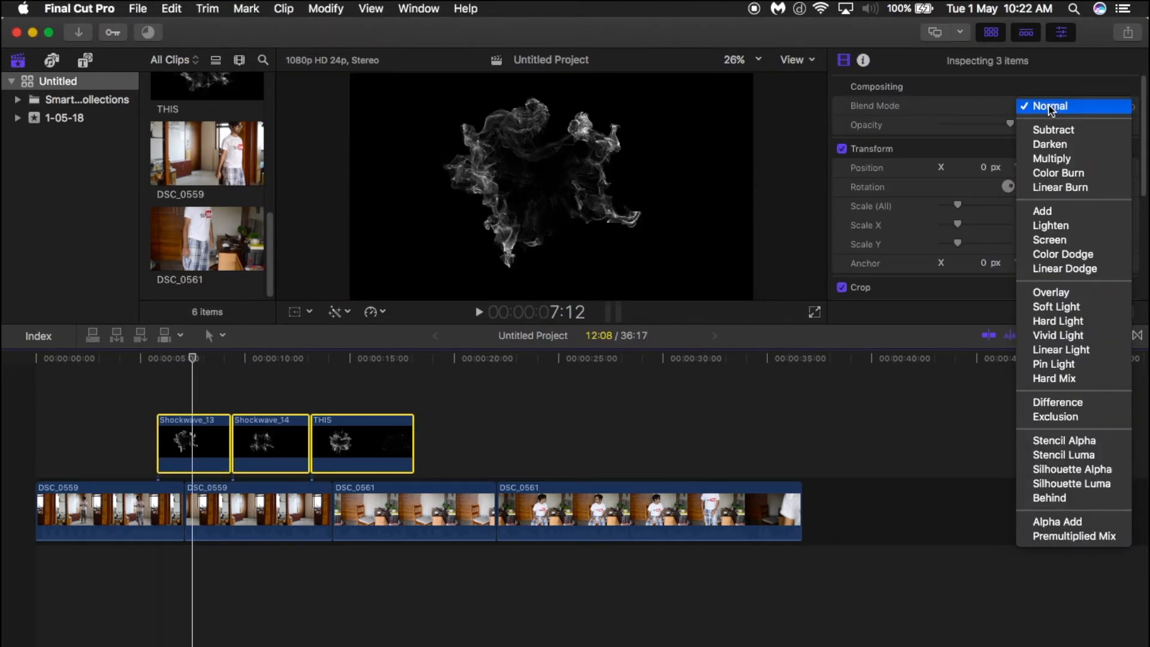
mouse_move(1054, 130)
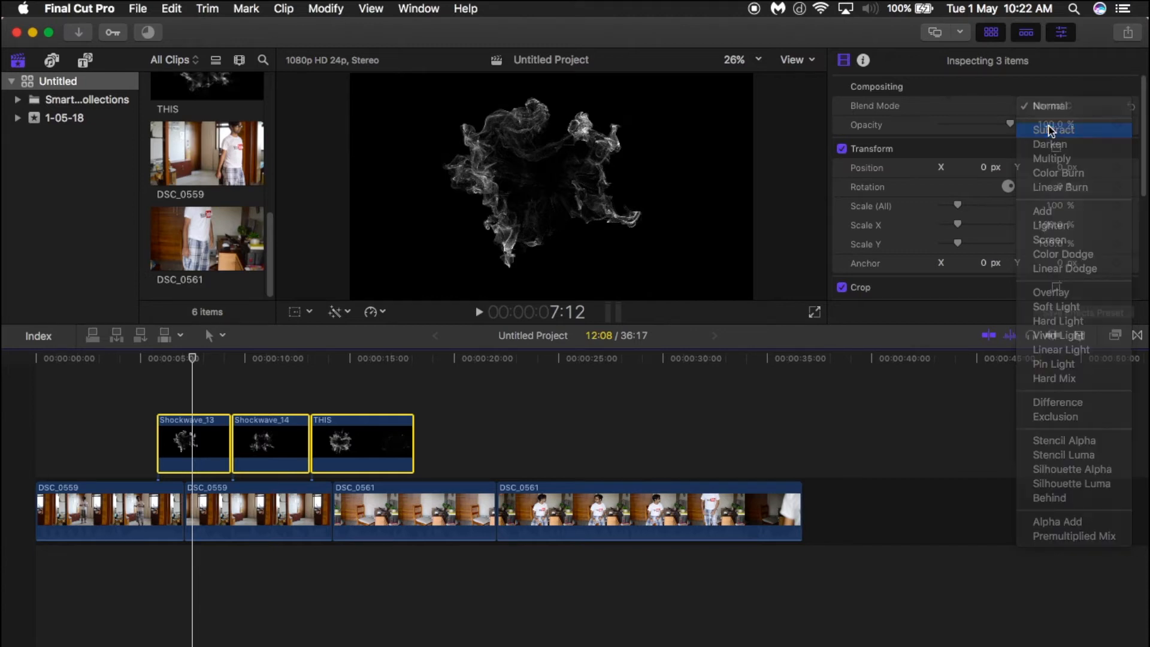
left_click(1054, 129)
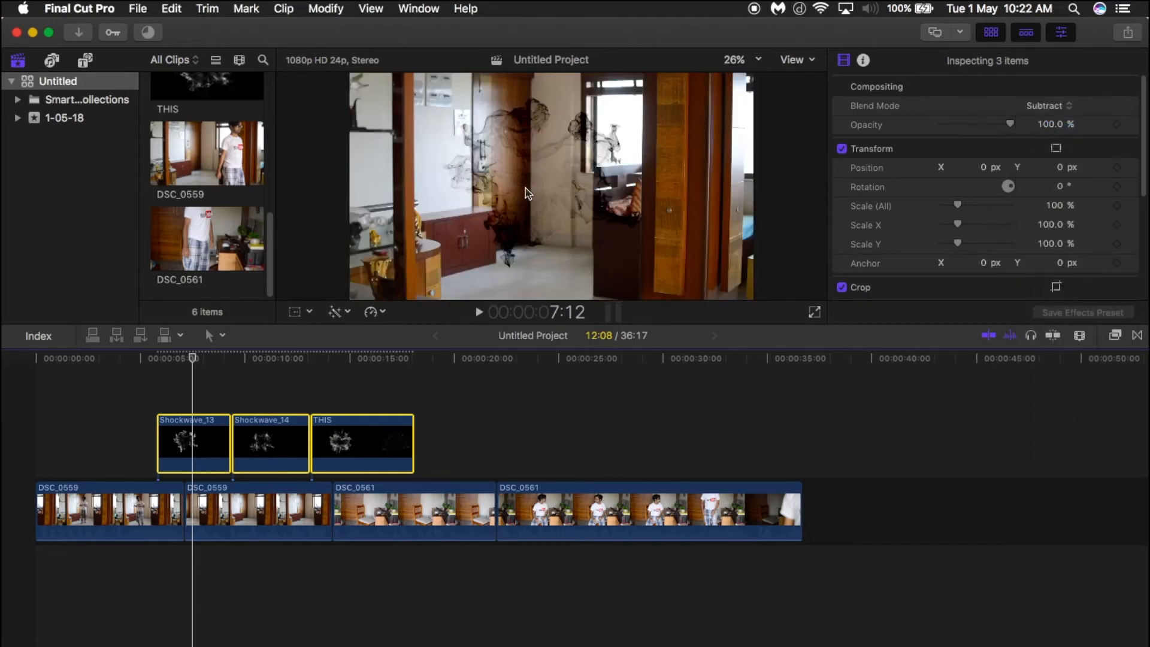
left_click(1052, 106)
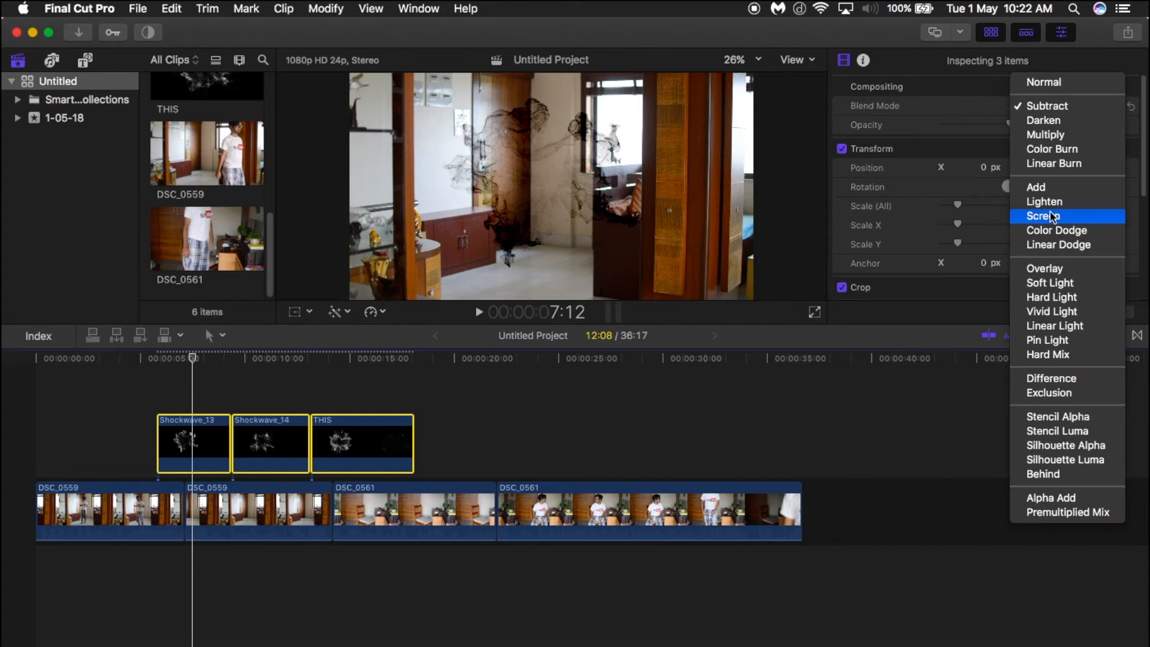
left_click(1043, 216)
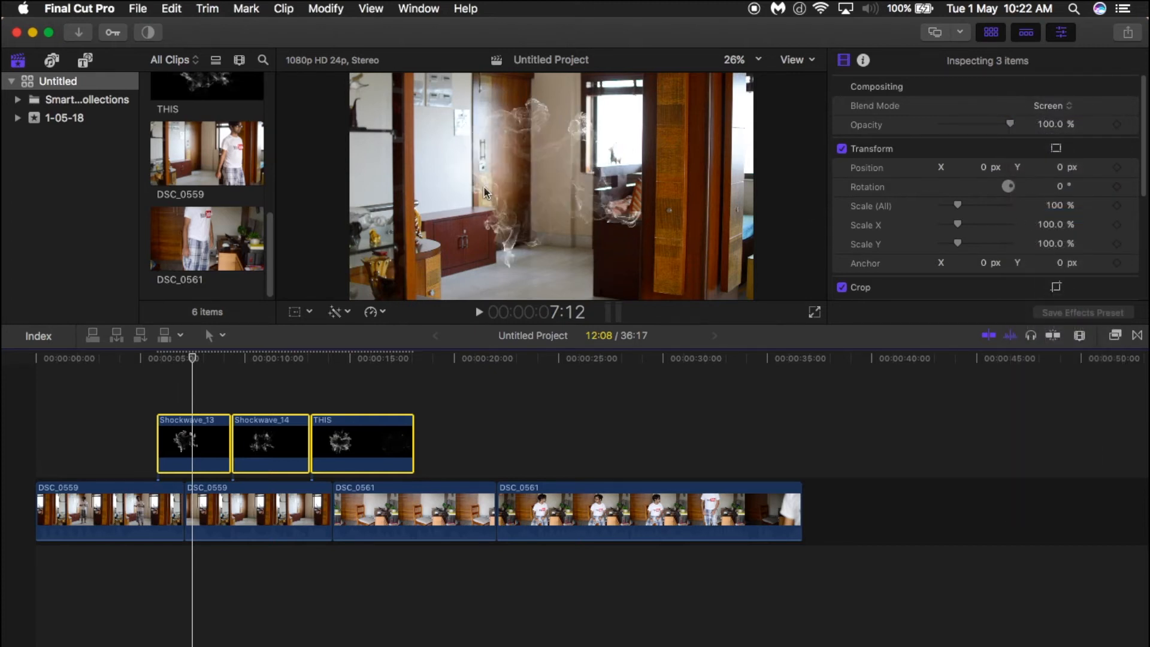
left_click(1052, 106)
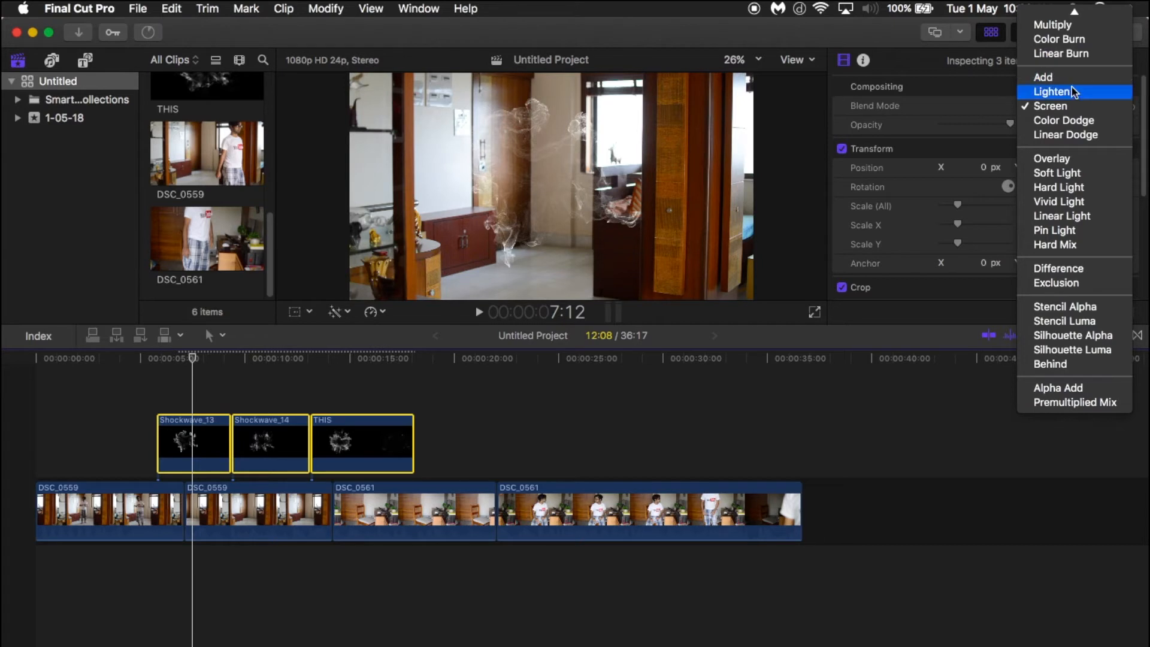
scroll("up", 3)
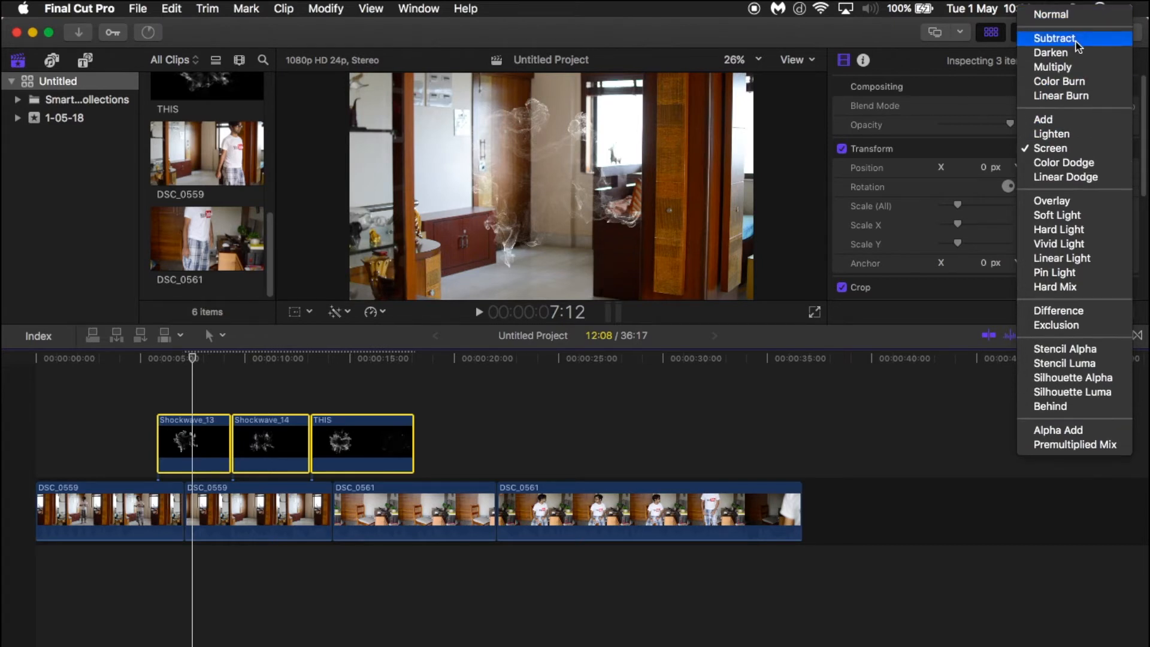
left_click(1055, 38)
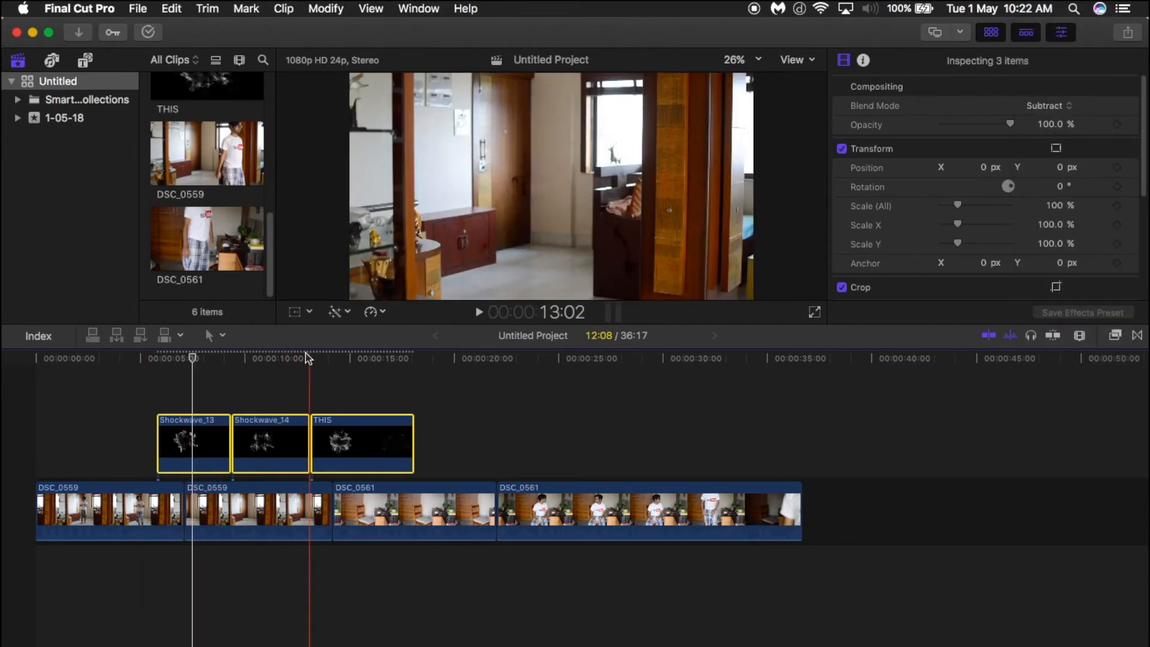
left_click(193, 440)
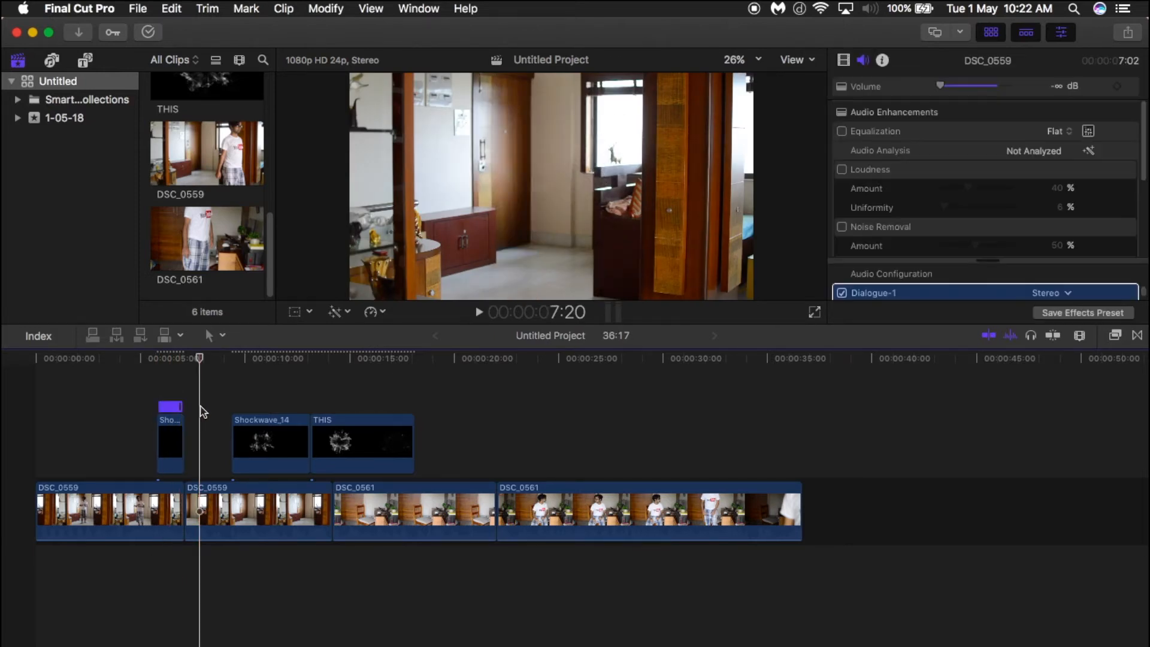
Stack the three short overlays at the first cut and scale one to about 146% over his body
left_click(260, 436)
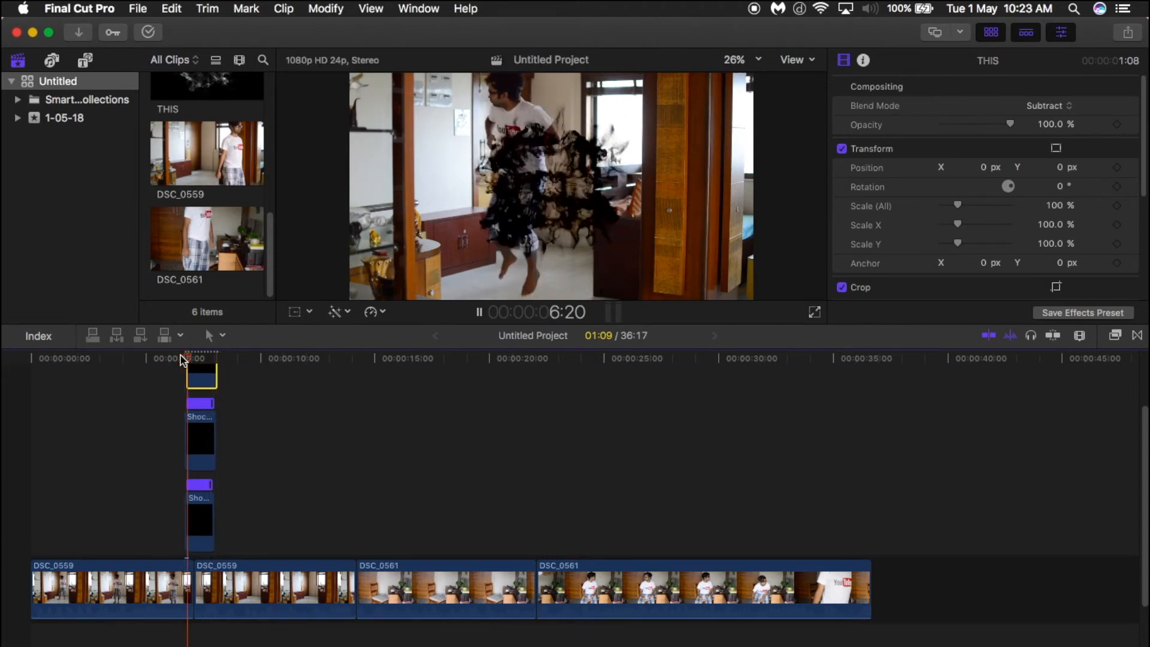
left_click(478, 312)
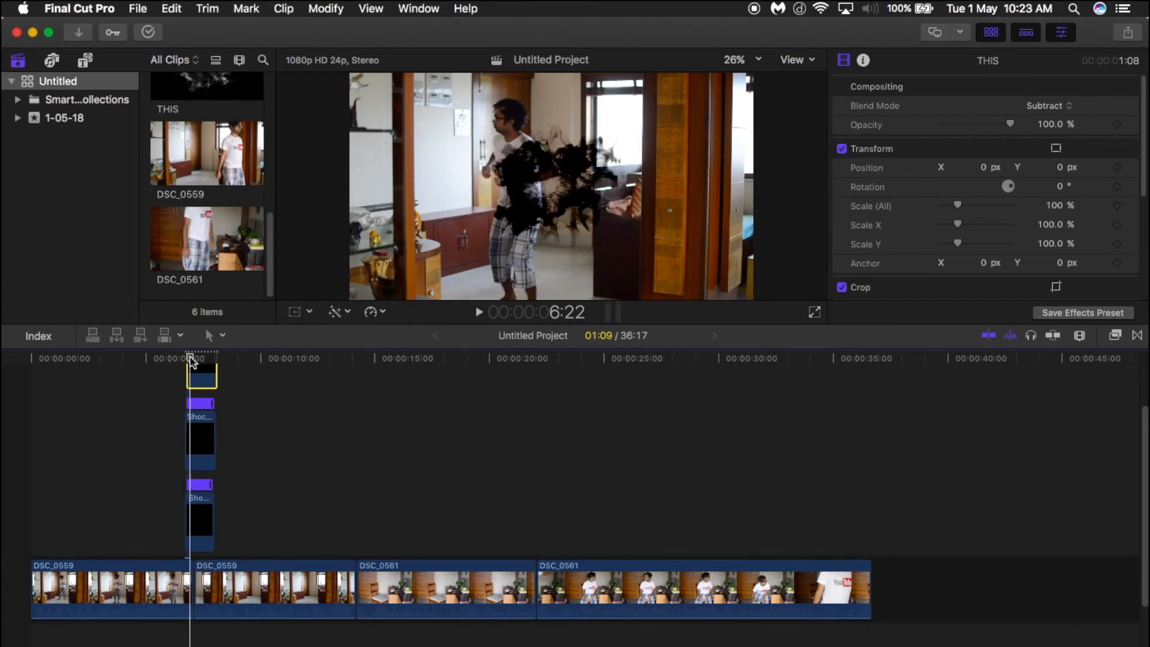
key("space")
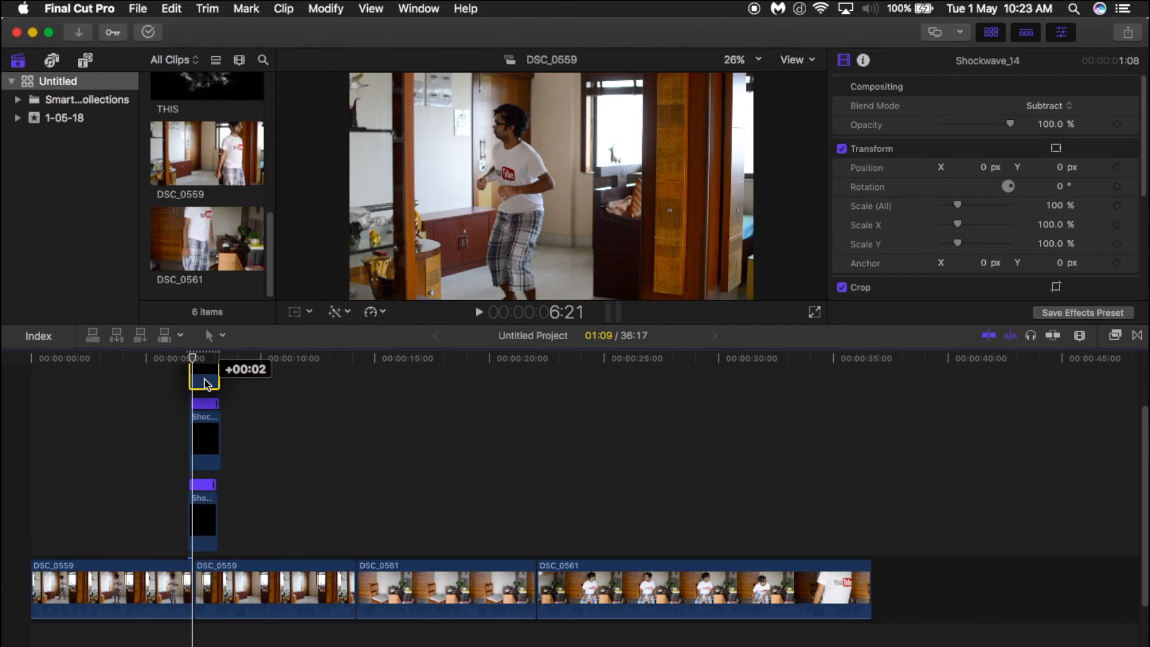
left_click(203, 514)
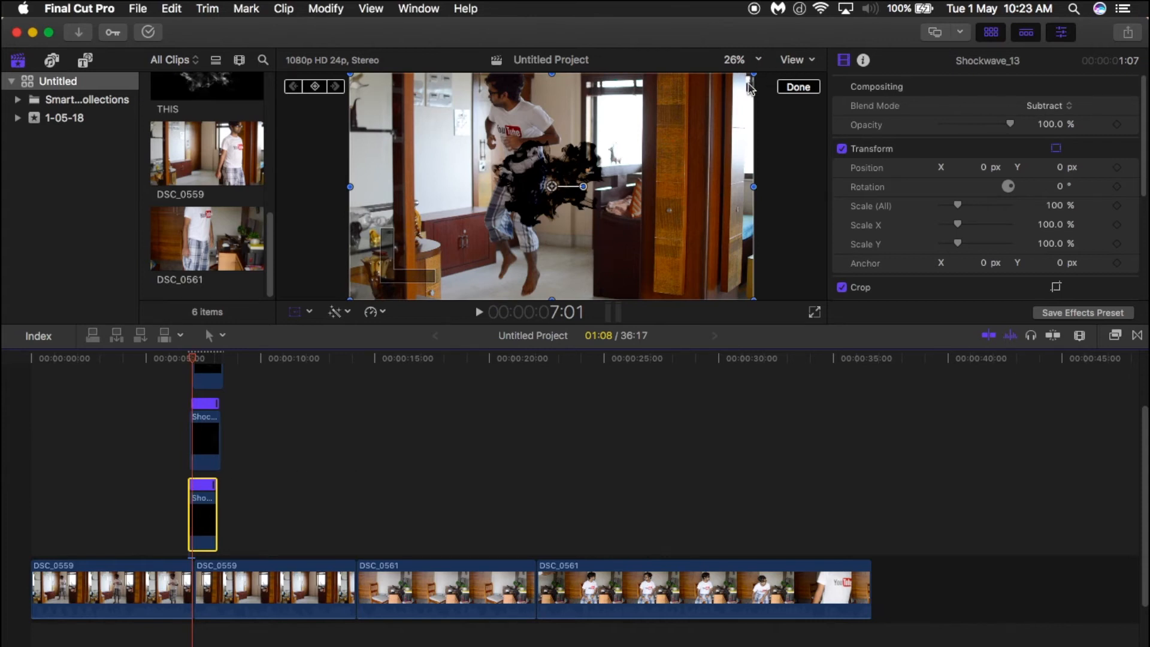
left_click(205, 433)
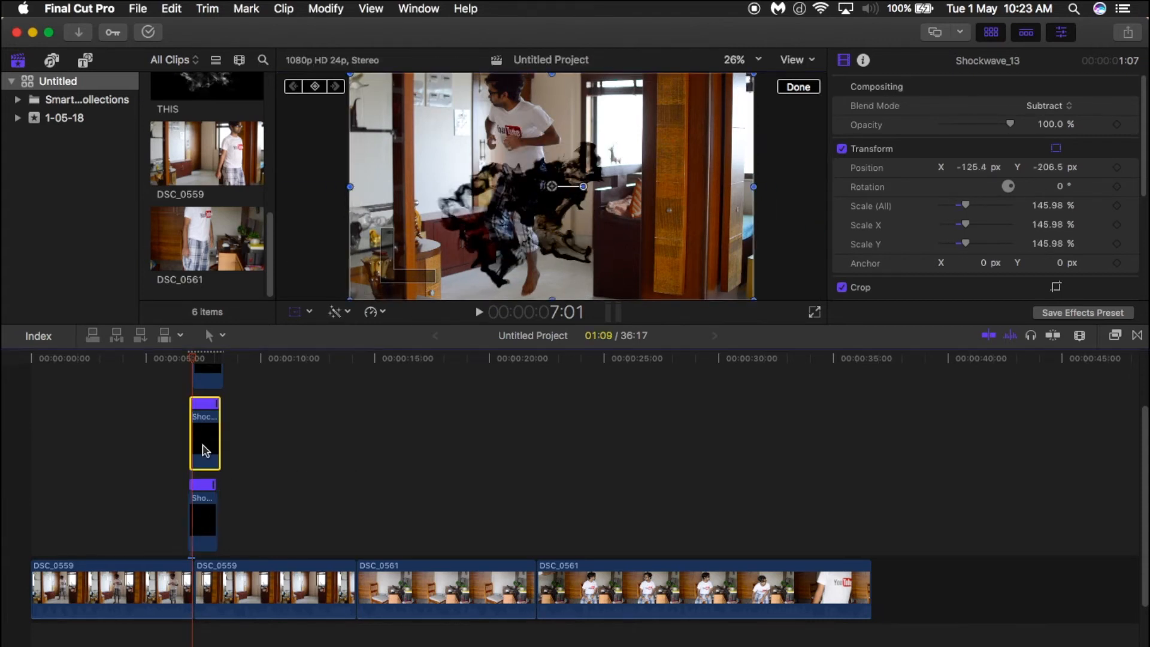
left_click(206, 374)
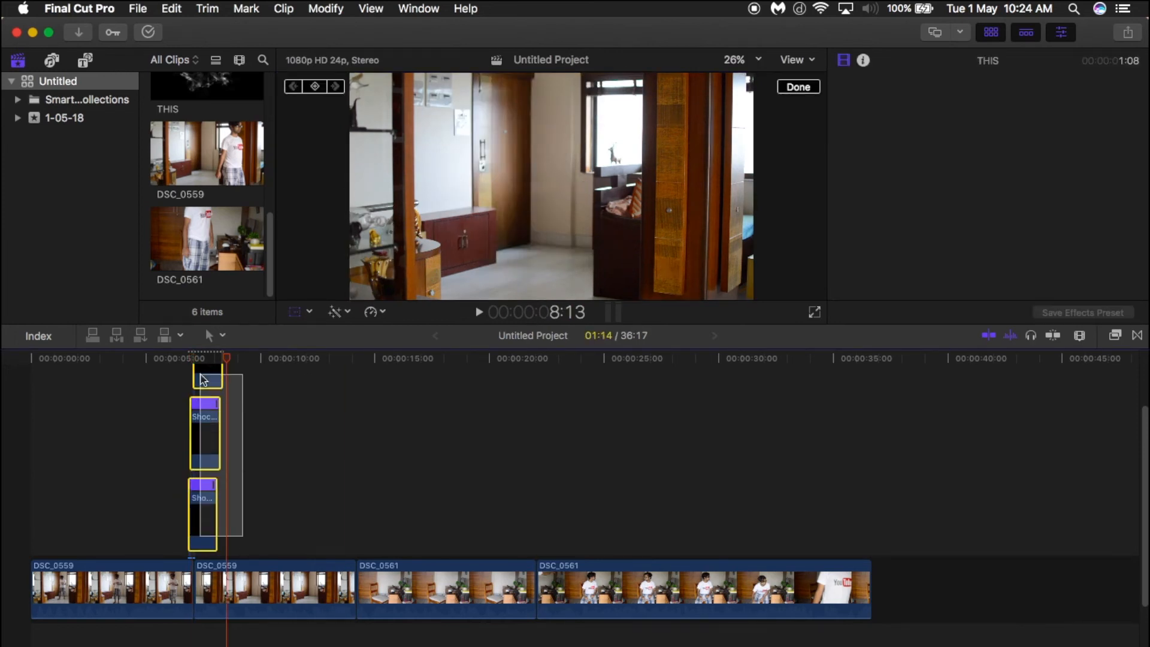
Copy the three stacked overlays and paste them at the second cut where he reappears
left_click(862, 60)
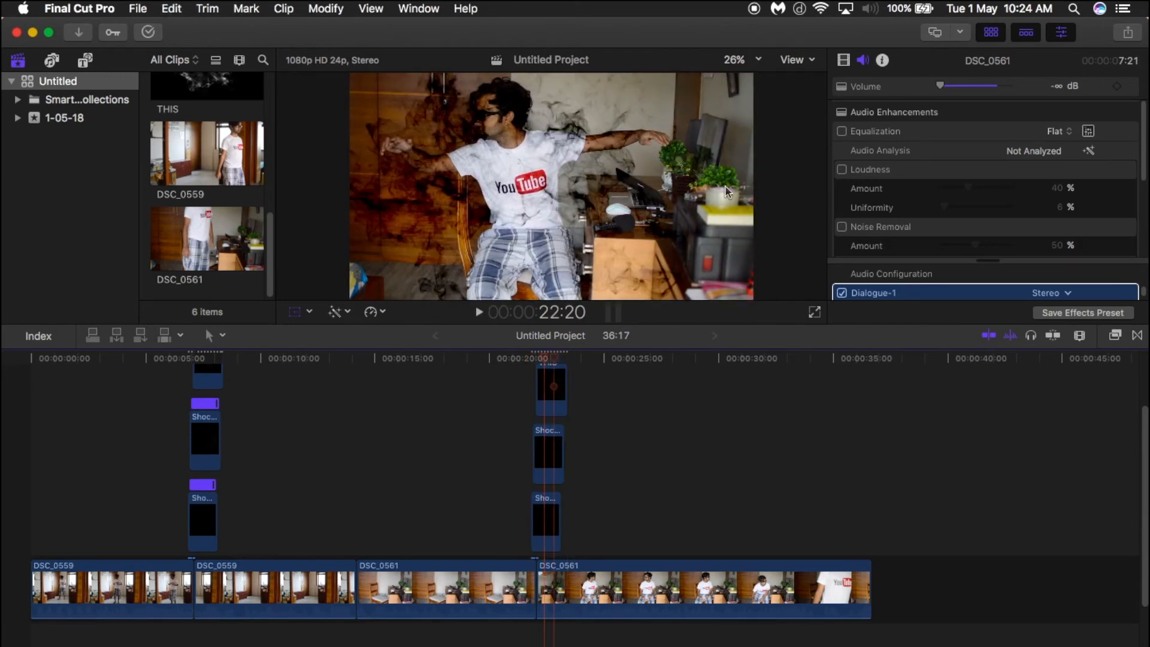
left_click(550, 388)
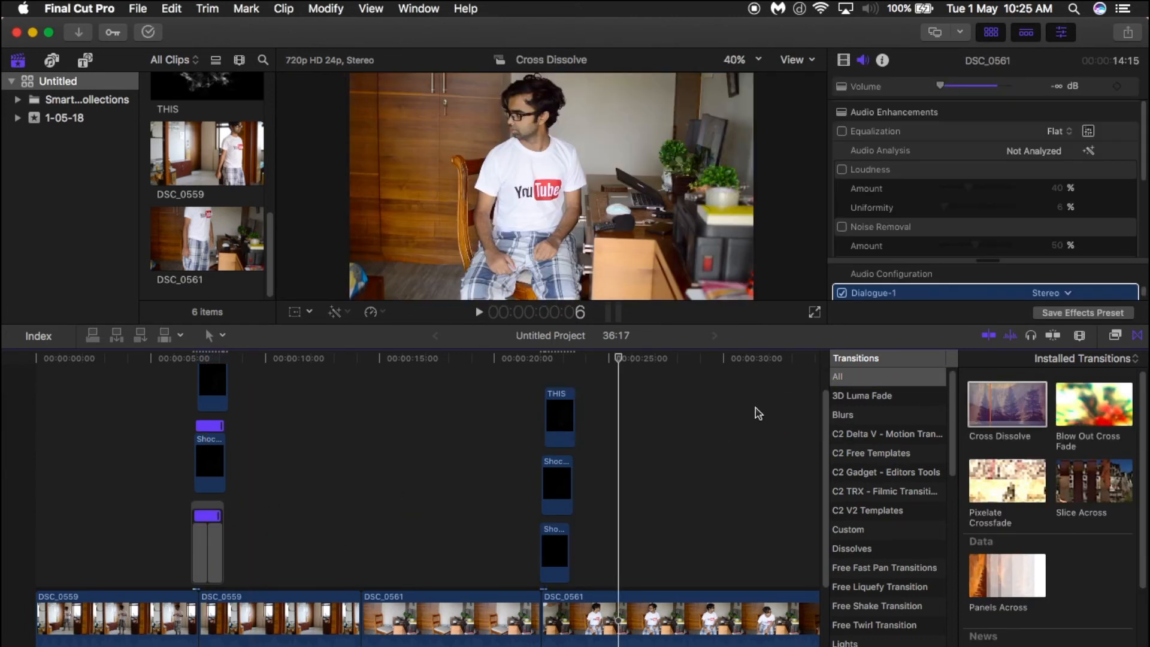
Apply Cross Dissolve to each overlay clip in both smoke stacks
left_click(1136, 336)
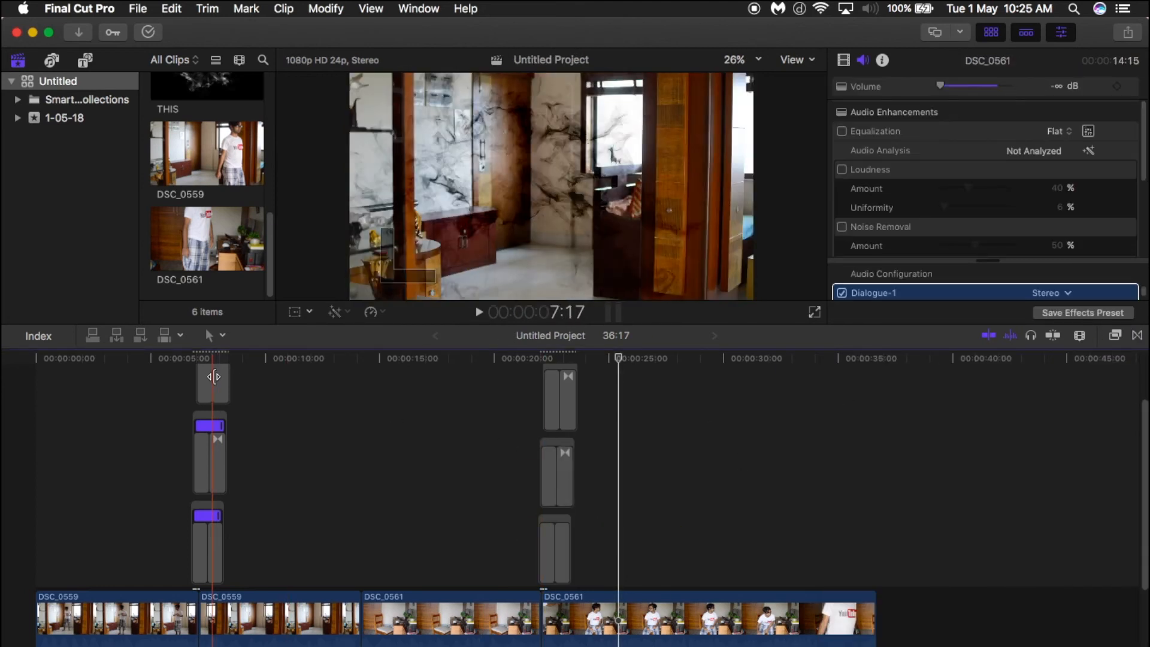
left_click(208, 381)
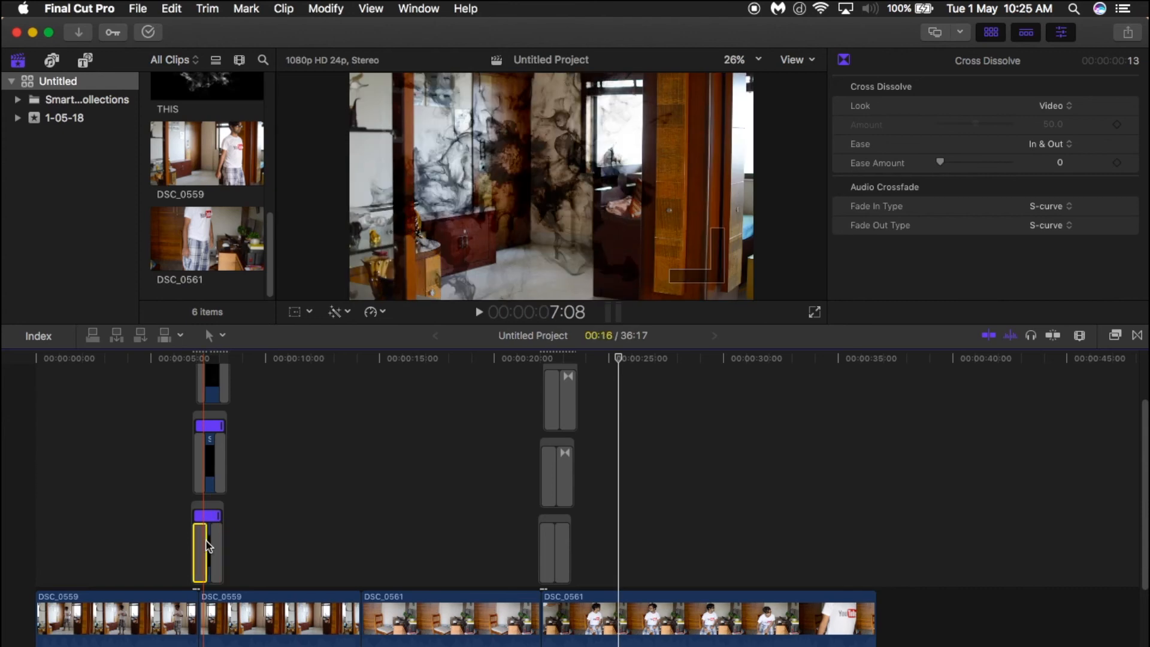
left_click(554, 397)
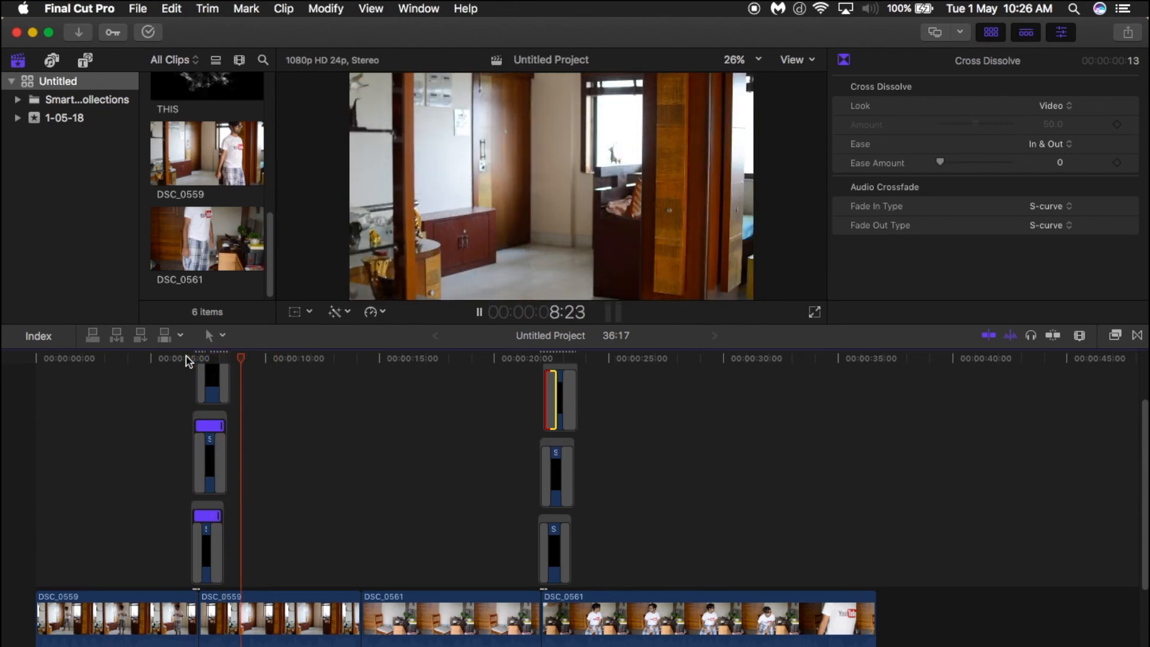
Play back the first cut and show the Background Tasks window with render progress
left_click(537, 360)
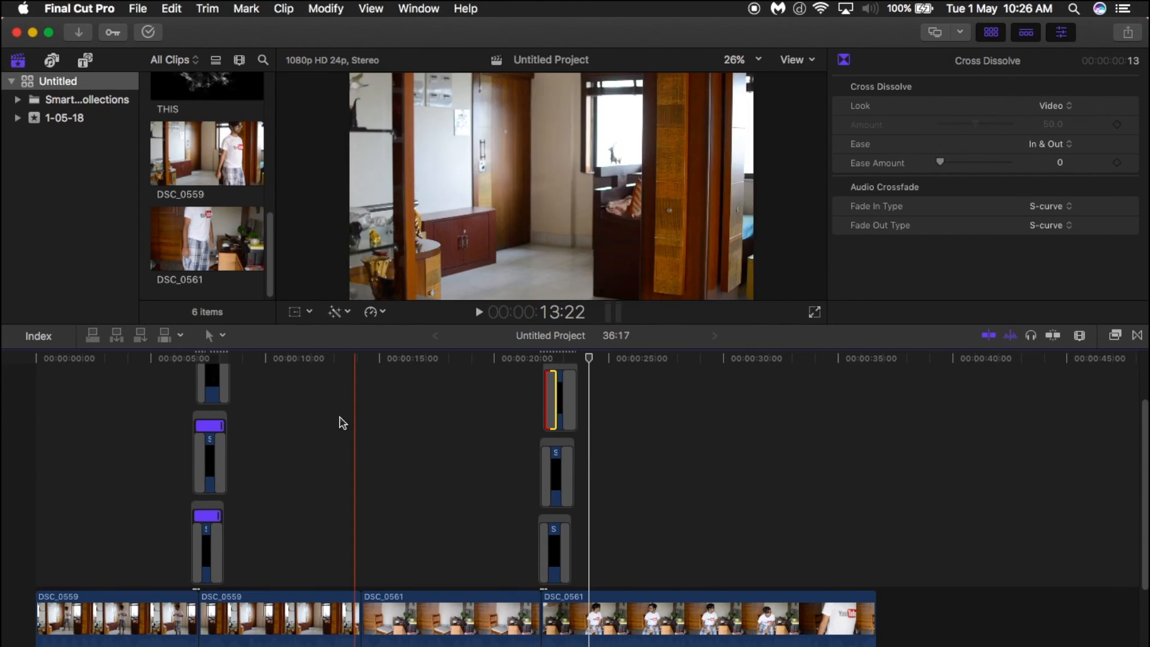
left_click(148, 33)
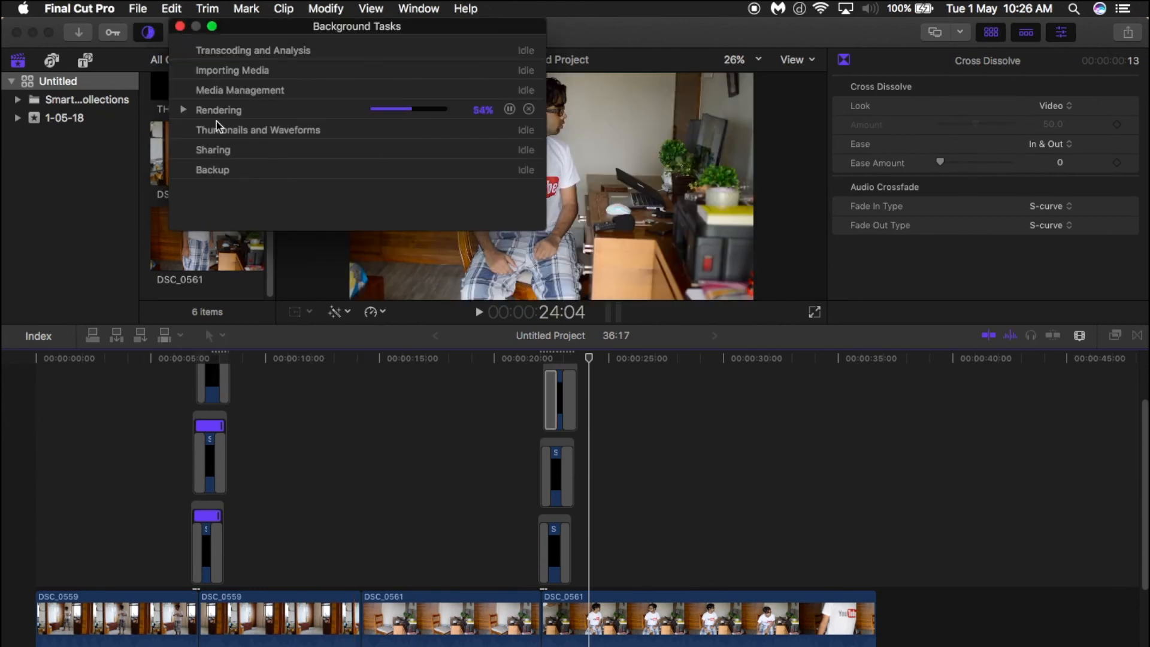